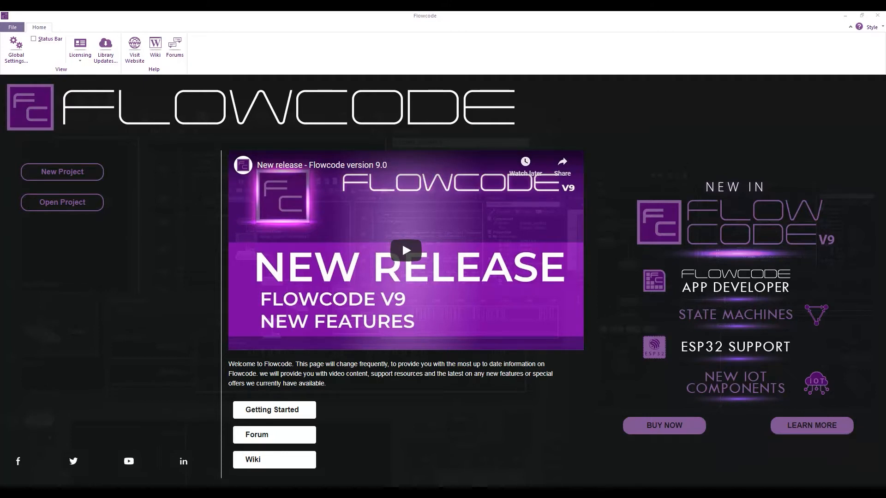
mouse_move(62, 172)
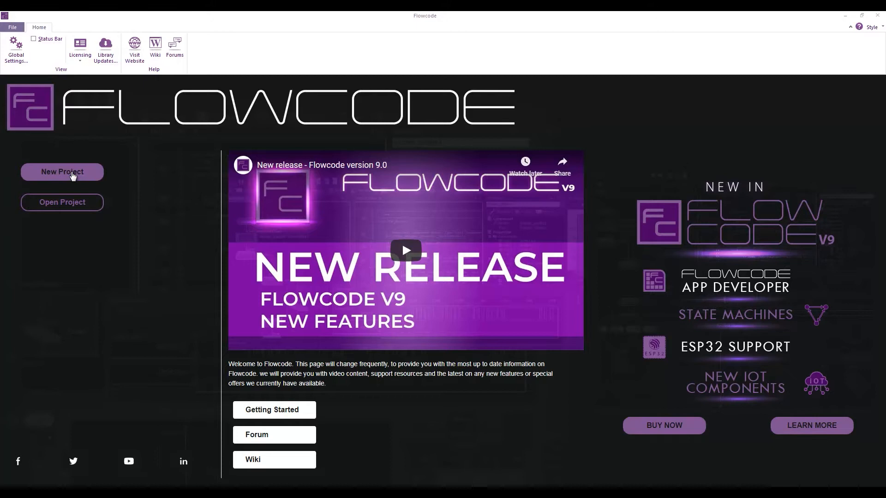
Start a new project and pick Circular Buffer (8-bit) from Component Creation > Finished Components templates.
click(62, 172)
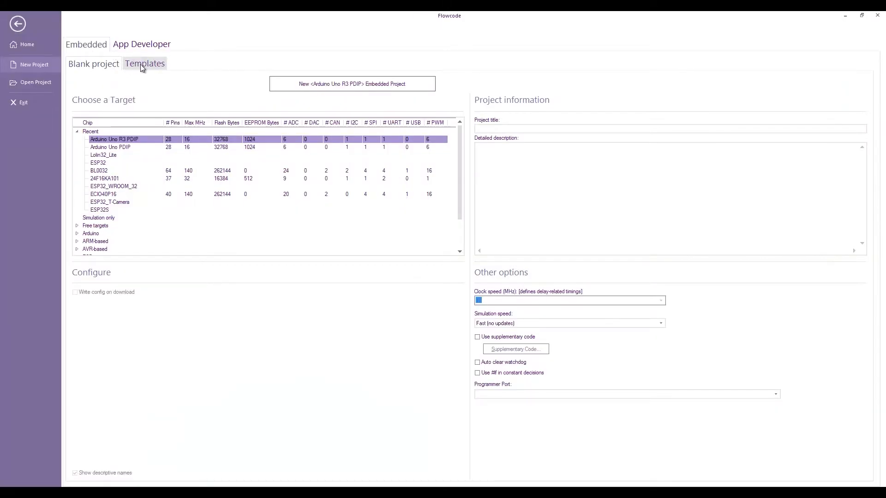
click(145, 64)
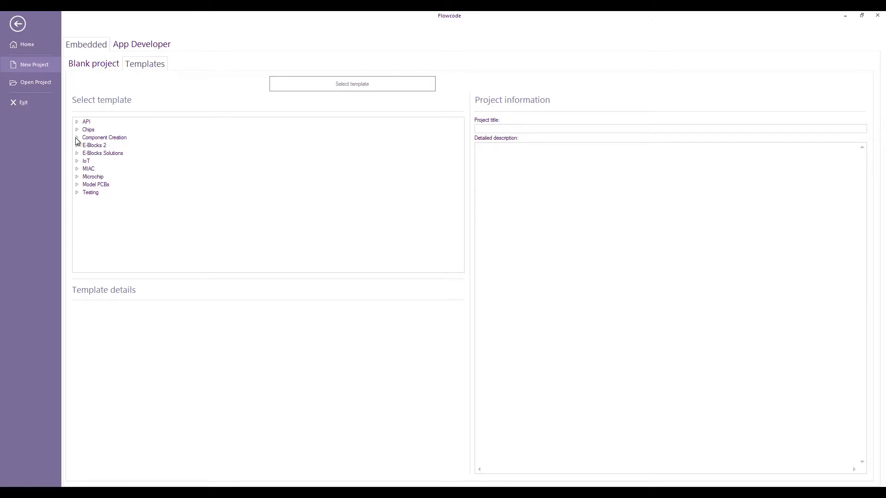
click(77, 137)
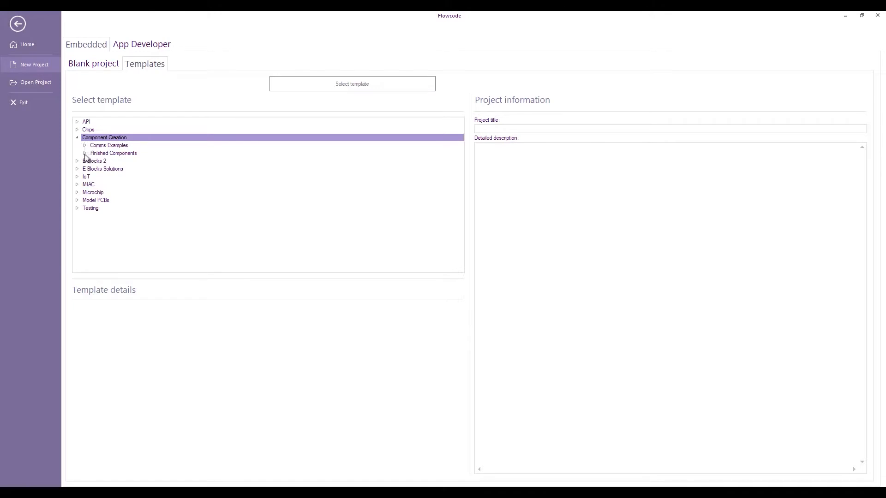
click(84, 153)
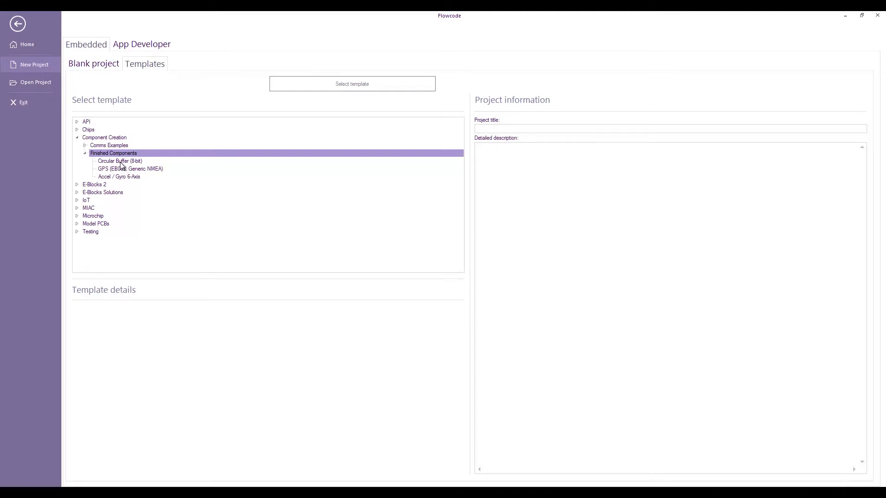
click(120, 161)
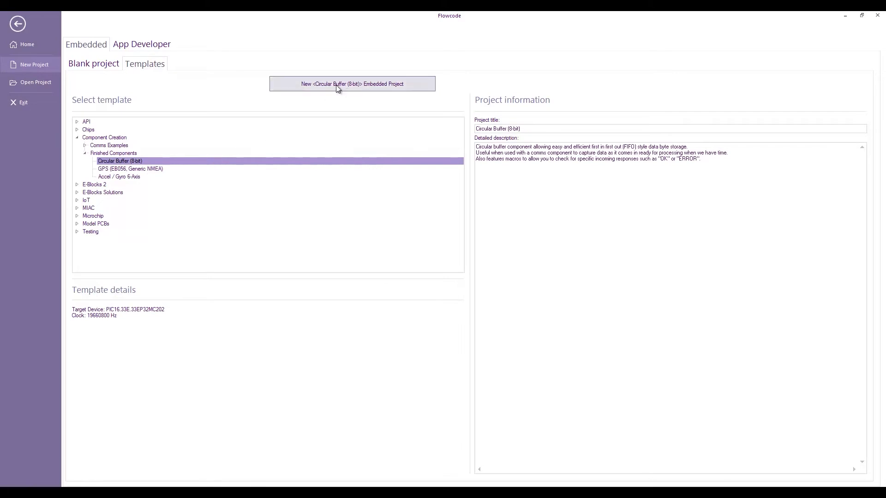
Create the Circular Buffer project and show Project Explorer and Component Properties beside the flowchart.
click(351, 84)
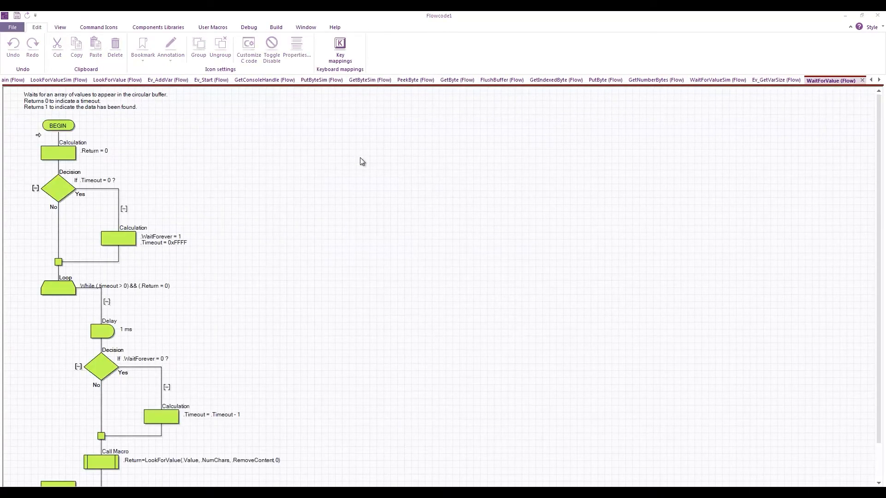
click(59, 27)
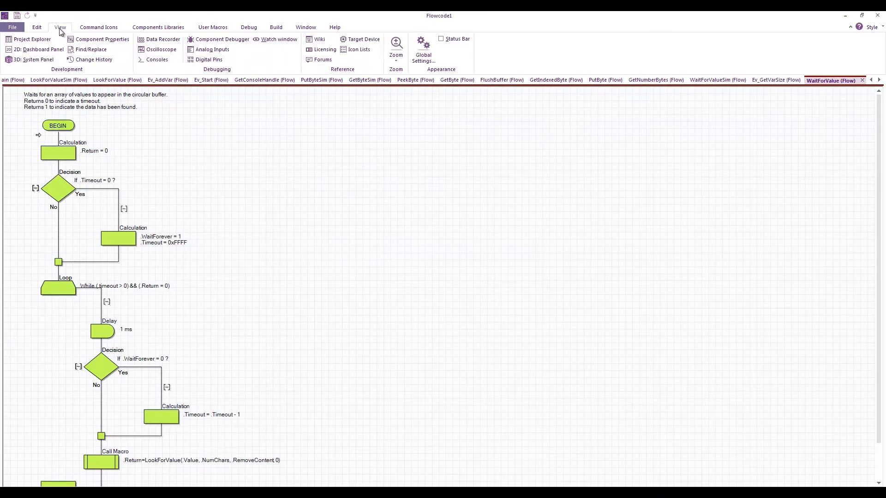
click(28, 39)
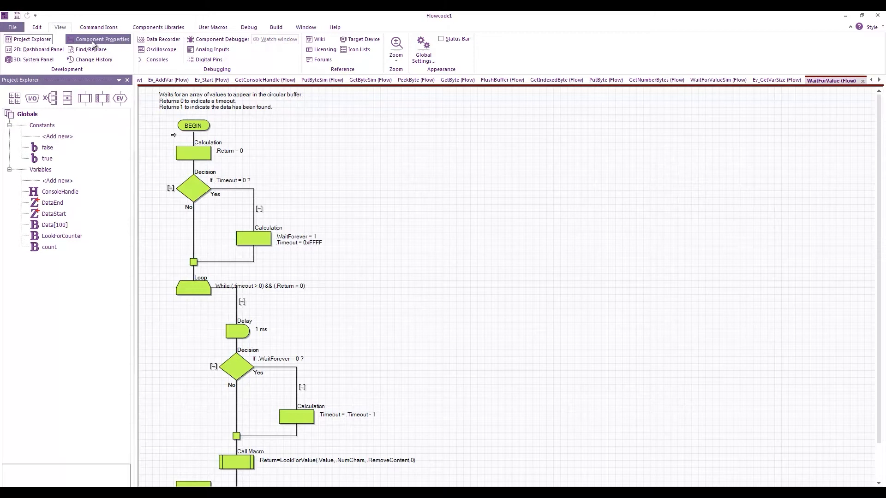
click(97, 39)
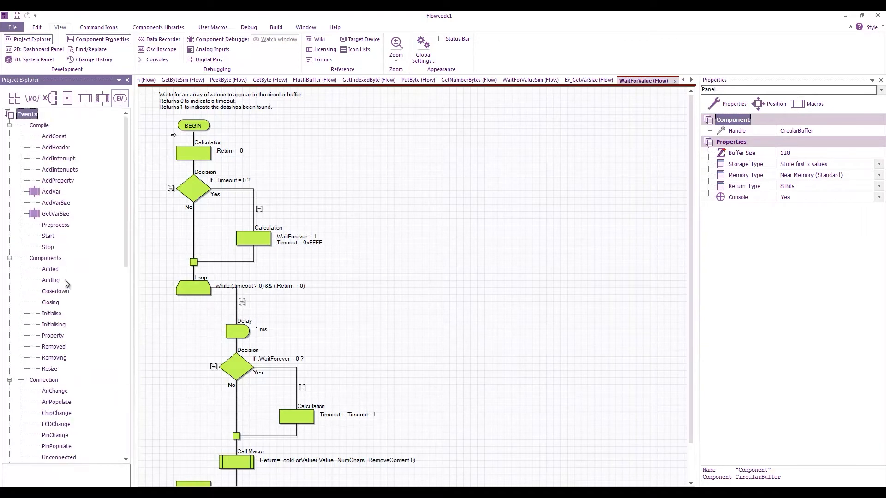
mouse_move(55, 213)
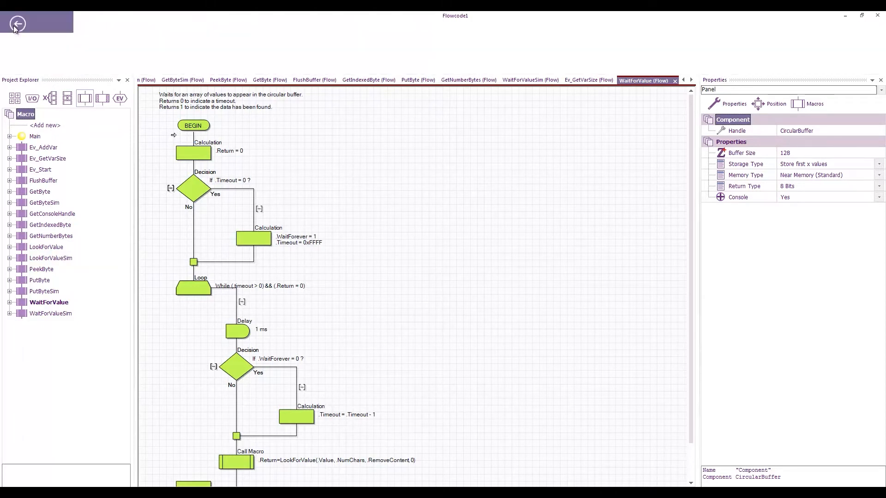
Create a new project from the Demo I2C Component template under Comms Examples.
click(16, 23)
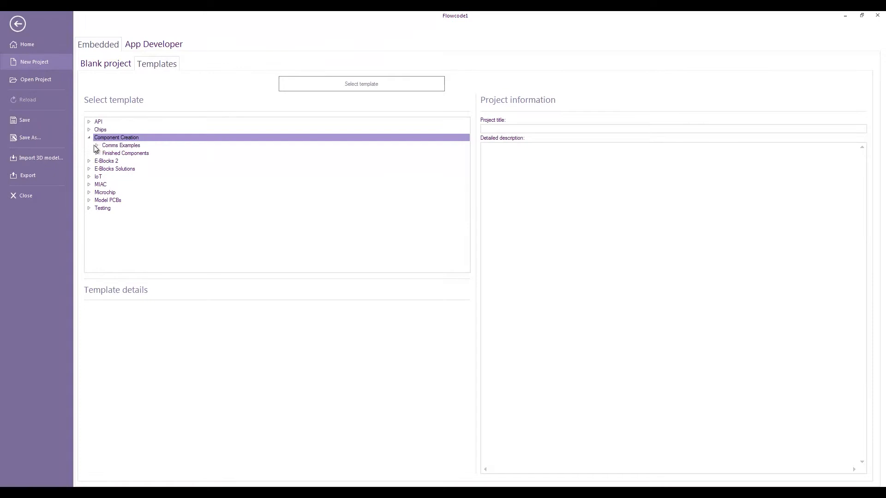
click(95, 145)
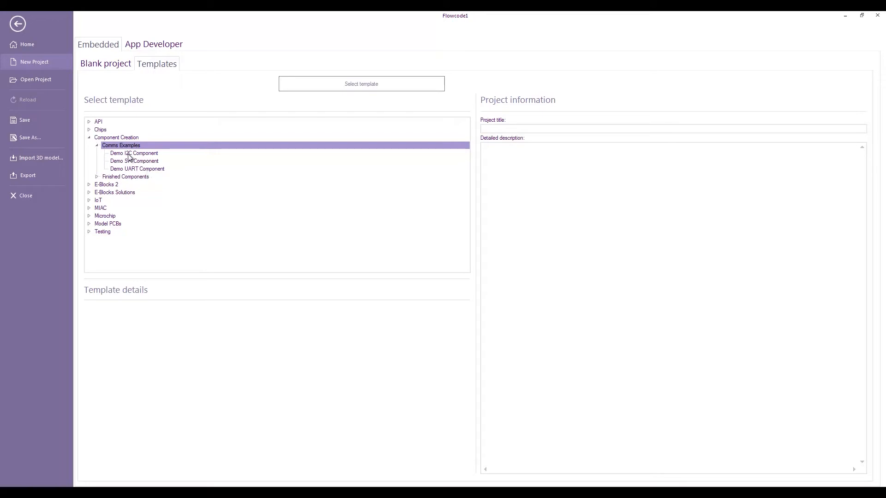
click(133, 153)
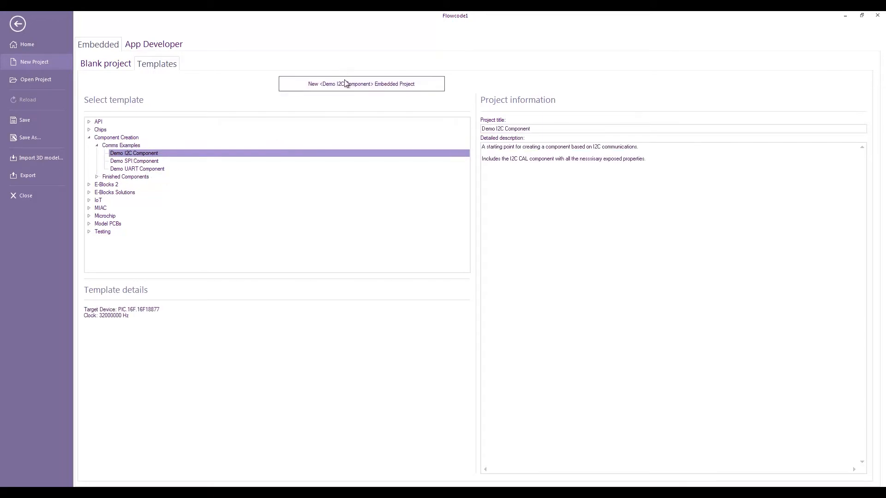
click(361, 84)
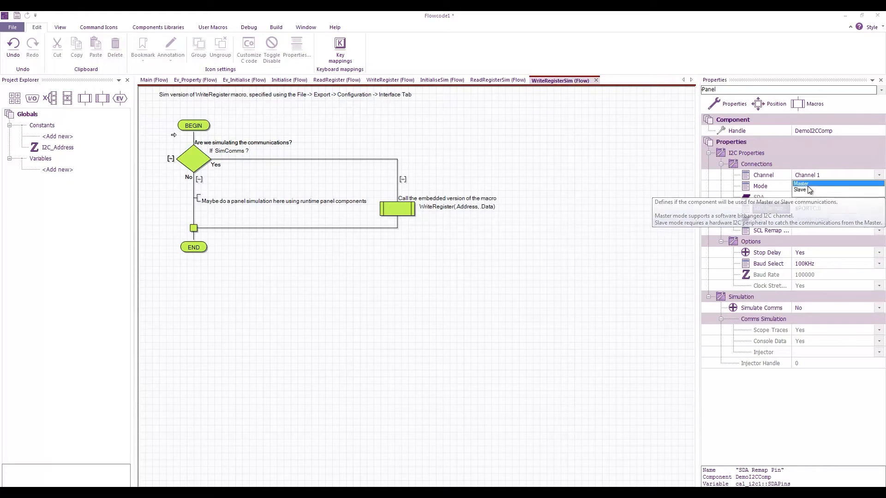
Review the I2C Mode property's definition, then delete the Mode property from the component.
click(802, 182)
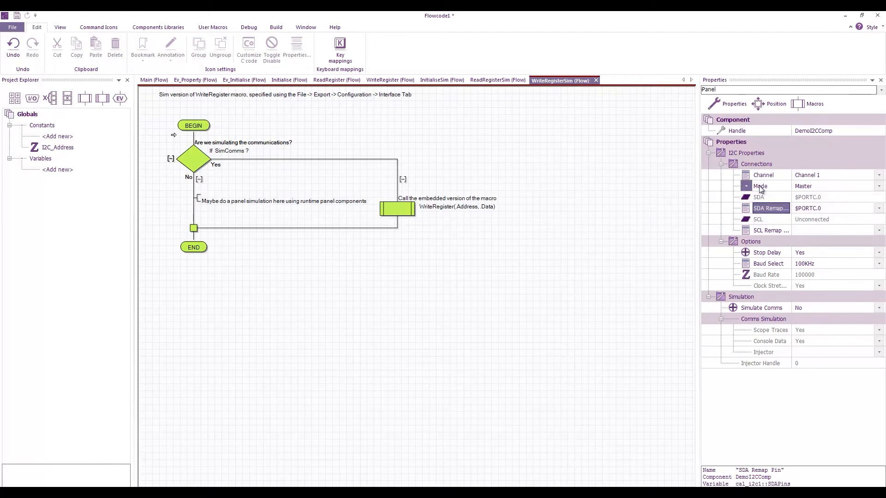
click(760, 185)
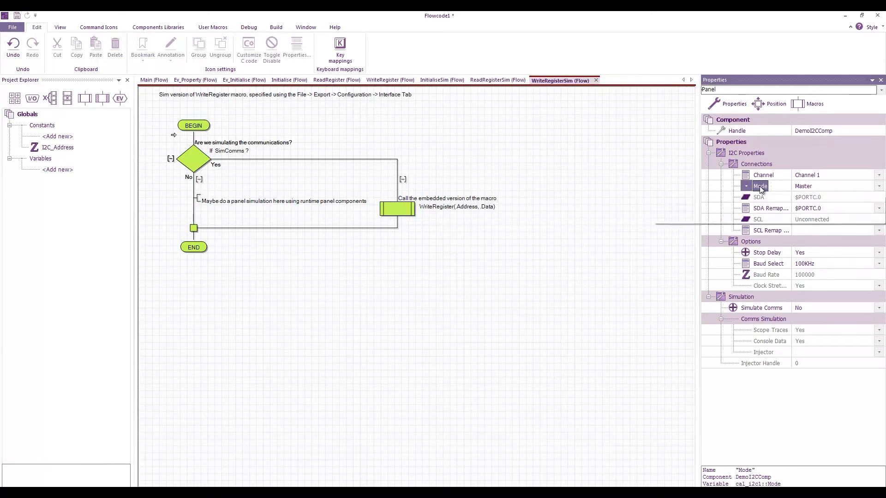
right_click(760, 185)
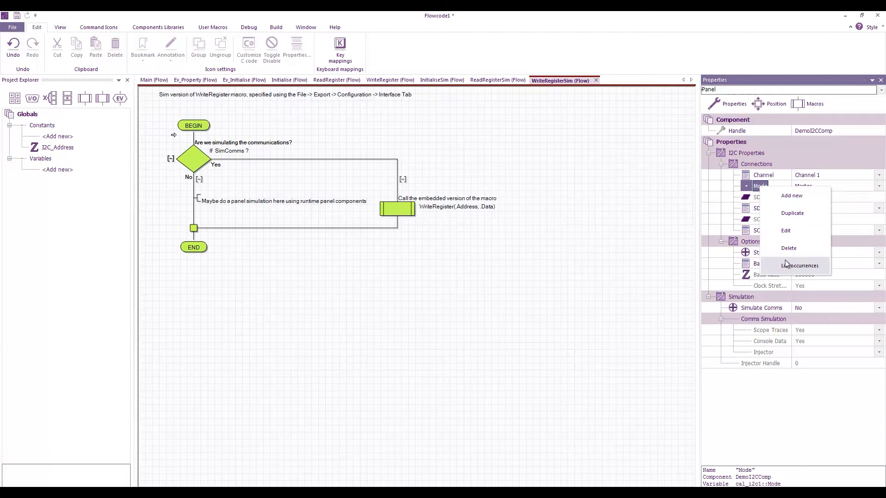
click(785, 231)
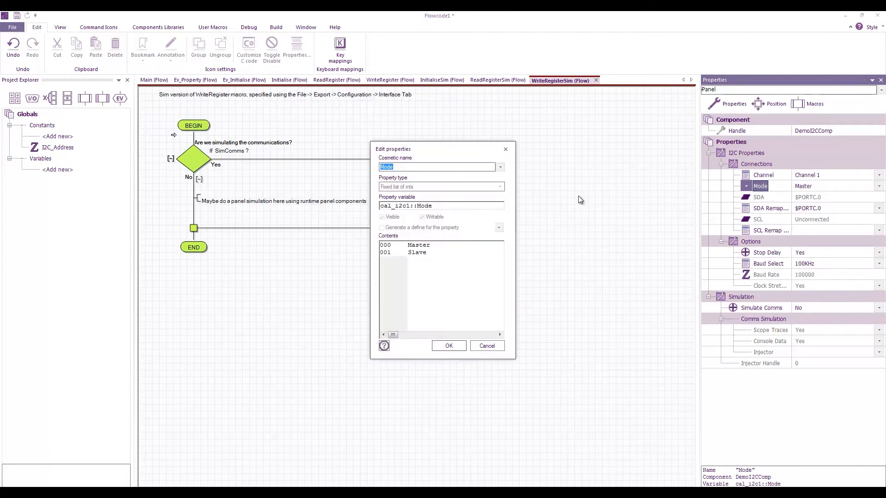
mouse_move(454, 322)
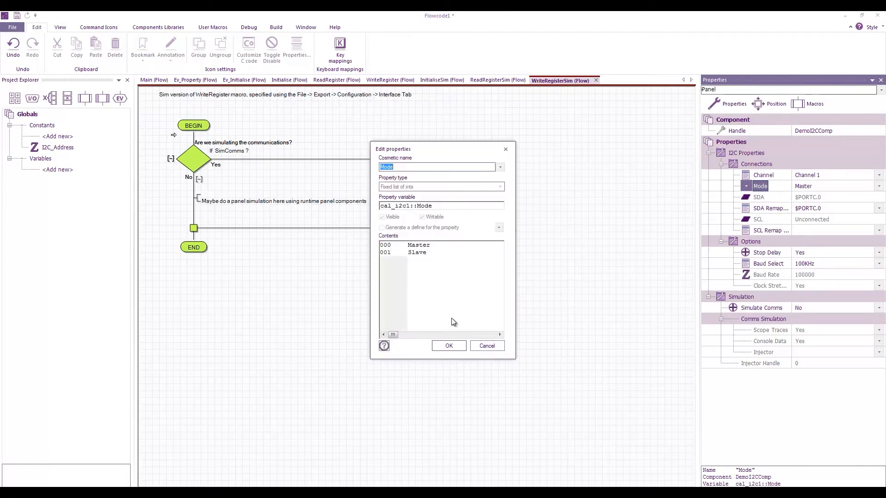
click(449, 346)
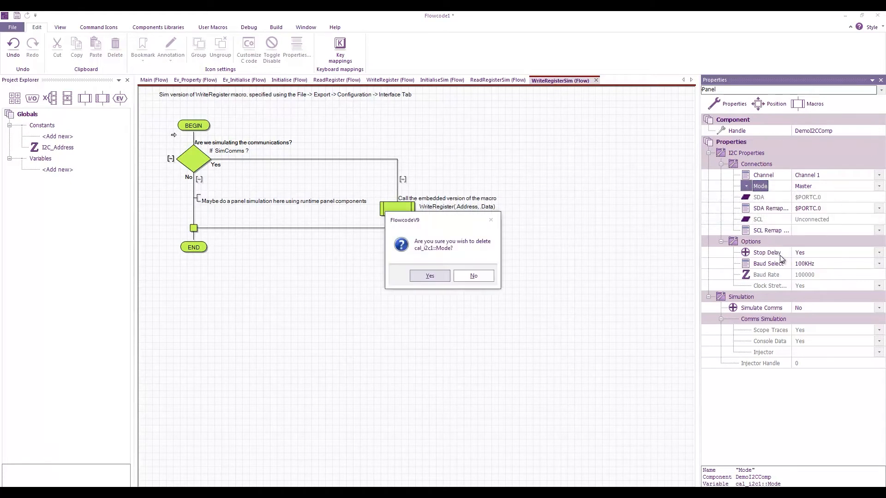
click(429, 275)
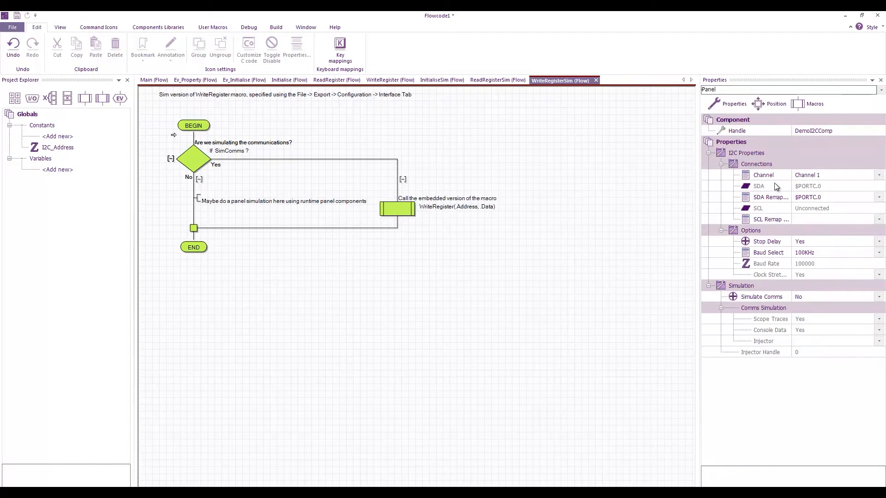
mouse_move(778, 148)
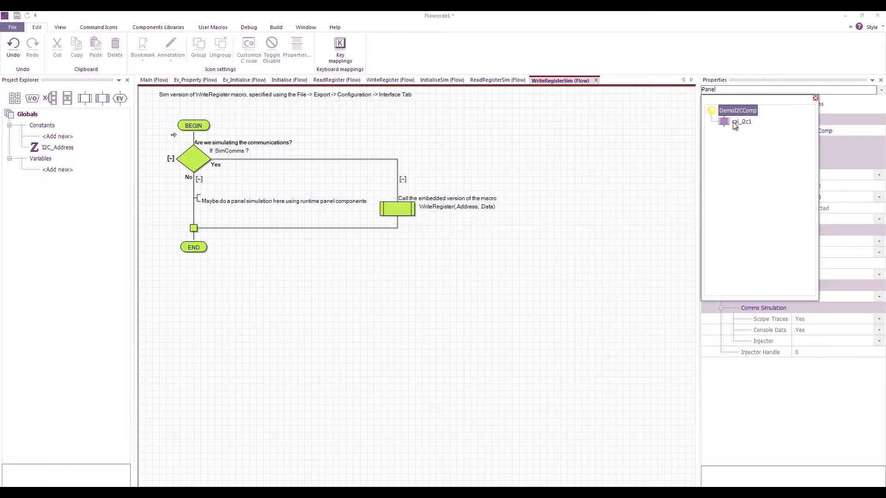
Inspect cal_i2c1 and DemoI2CComp properties and switch Simulate Comms to Yes.
click(741, 122)
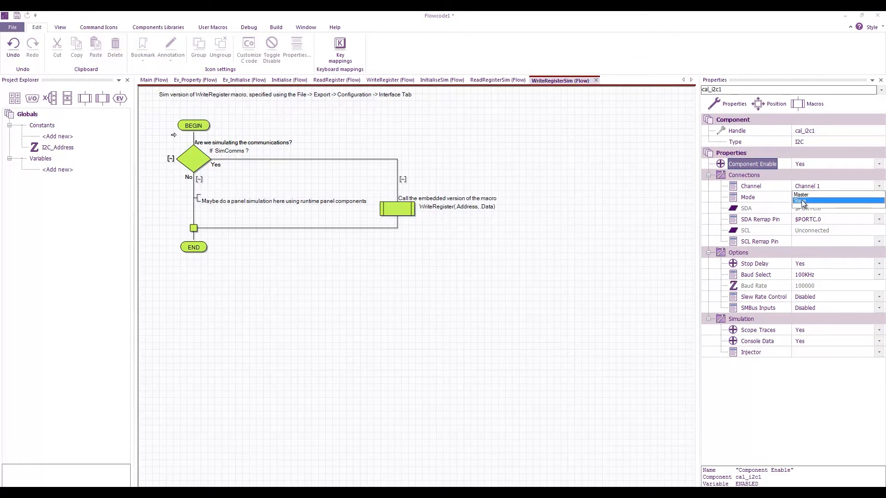
click(801, 195)
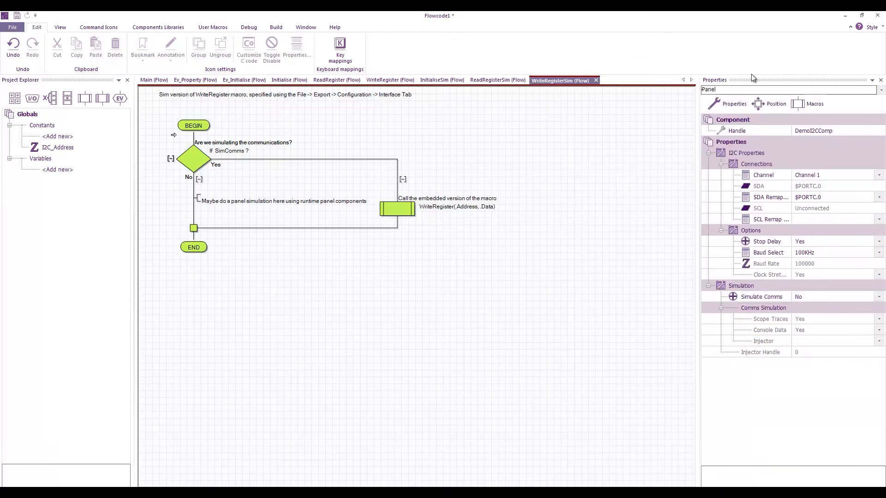
mouse_move(805, 376)
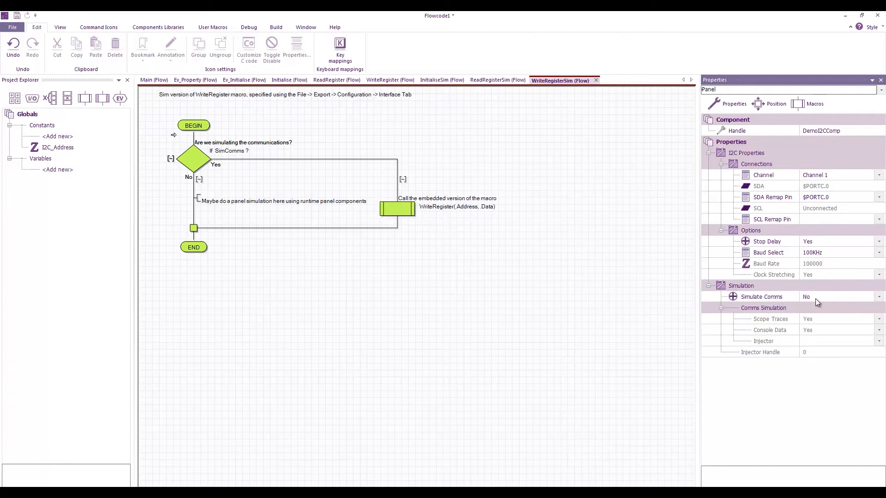
mouse_move(812, 299)
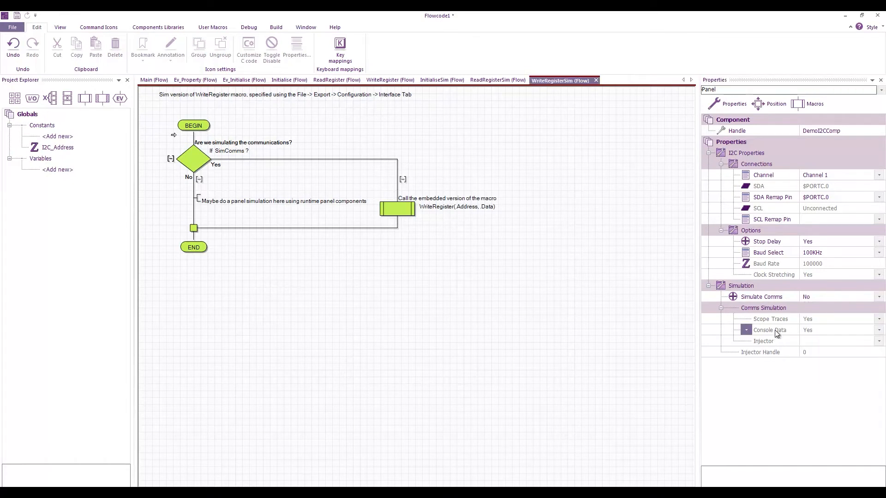
click(838, 297)
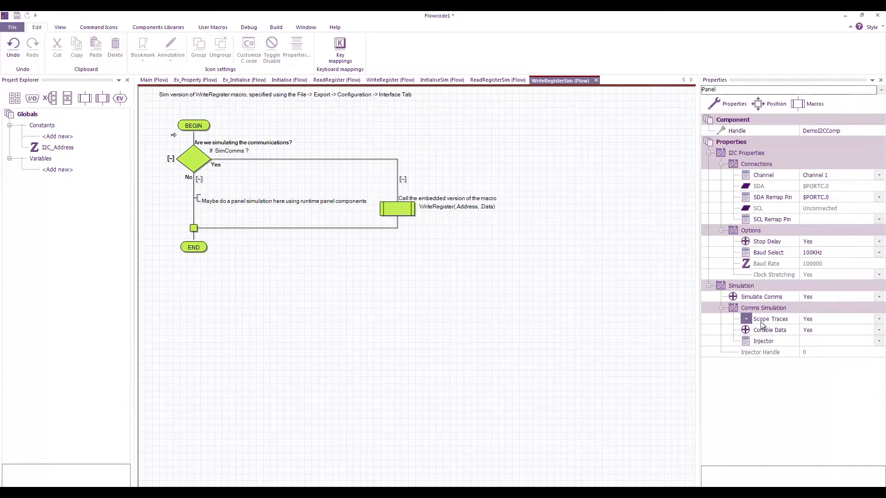
mouse_move(770, 318)
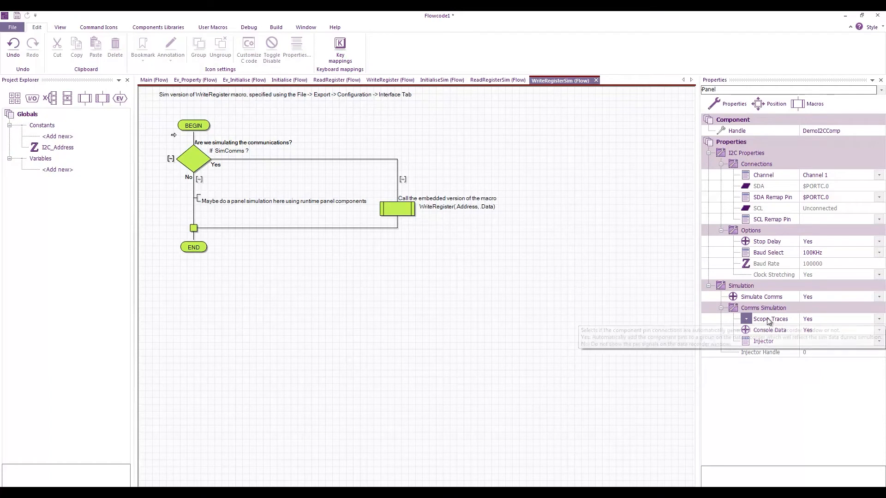
mouse_move(770, 330)
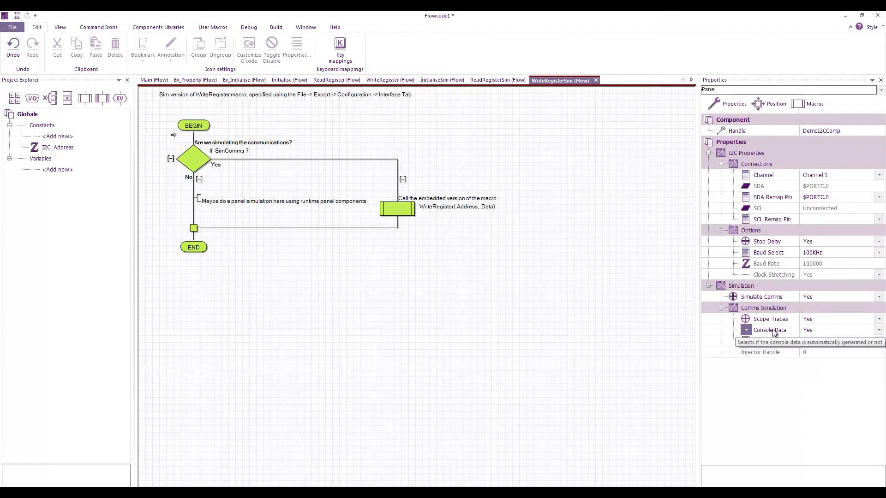
mouse_move(761, 340)
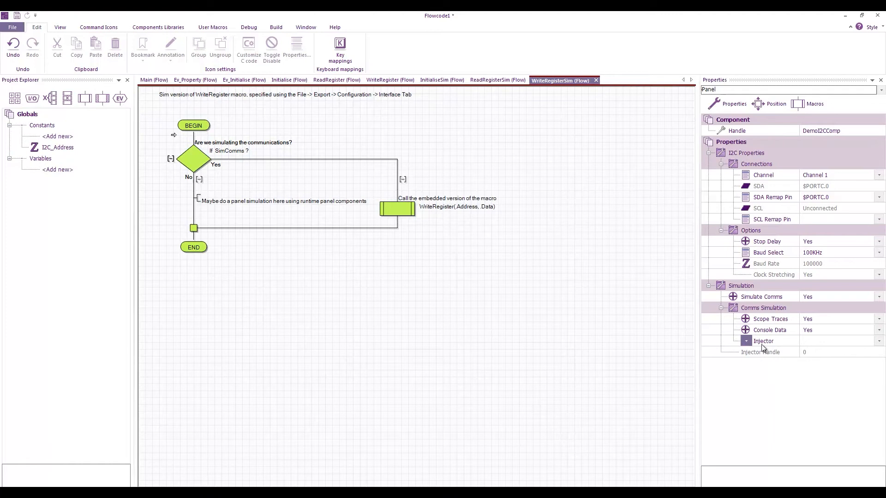
mouse_move(763, 341)
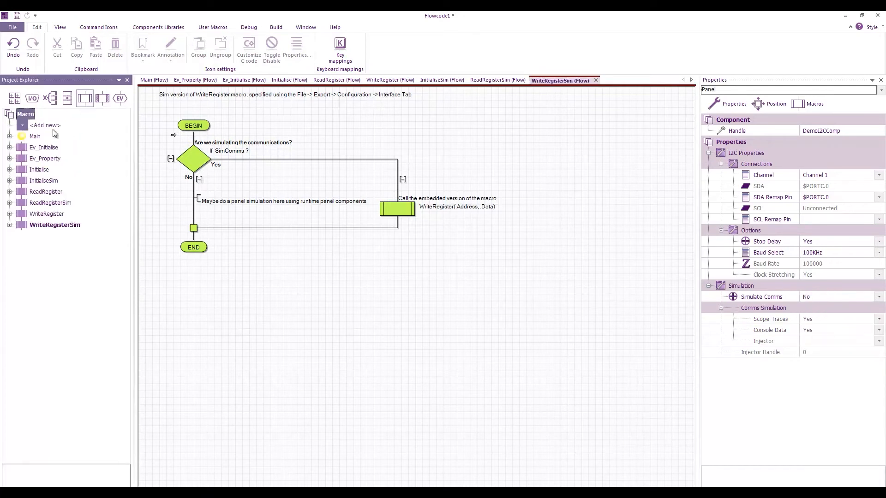
Review Ev_Initialise and Ev_Property macros, toggling Simulate Comms Yes then back to No.
click(119, 99)
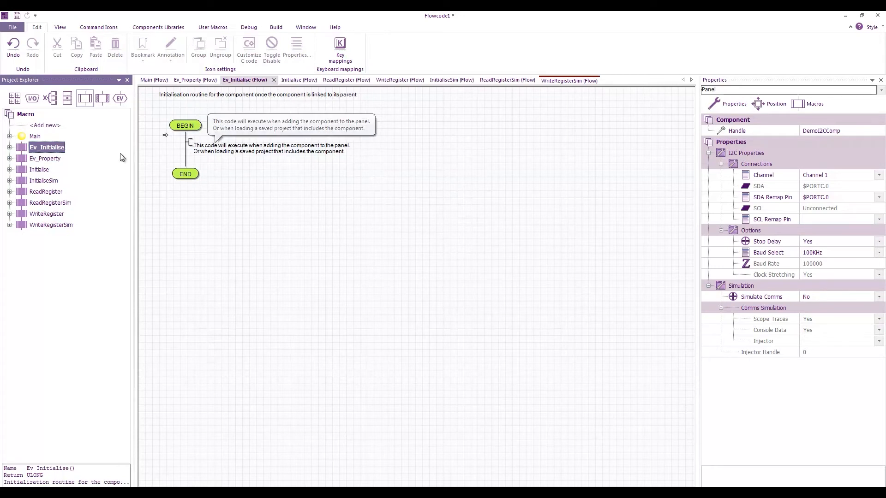
click(45, 158)
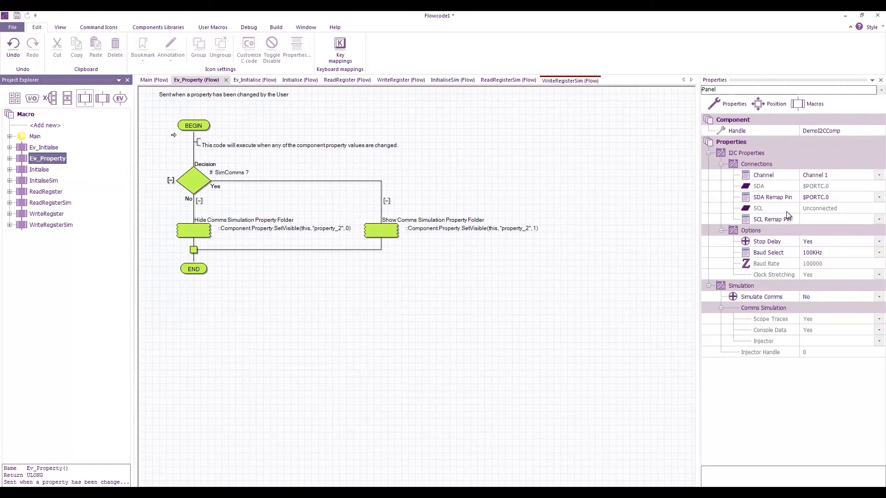
mouse_move(787, 220)
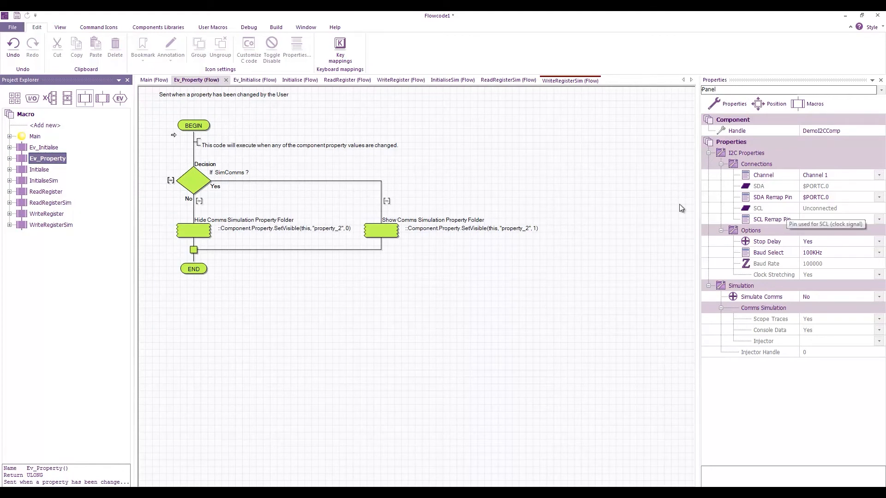
mouse_move(350, 237)
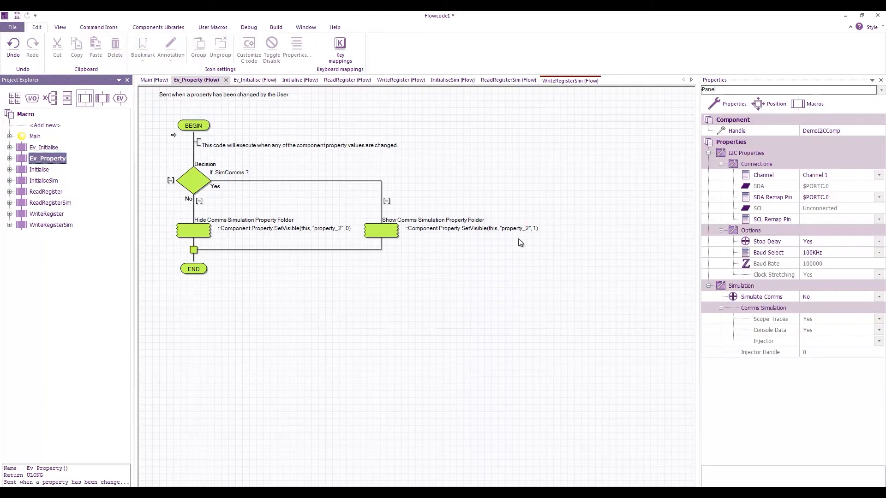
click(761, 296)
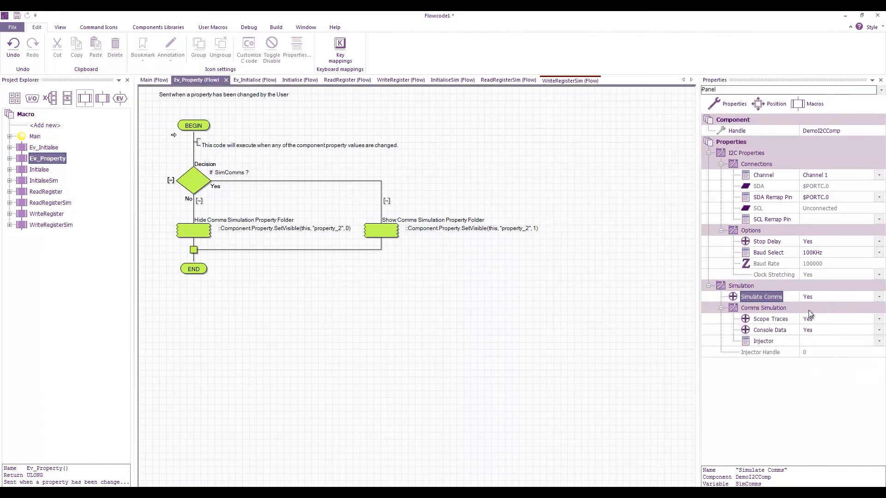
click(839, 296)
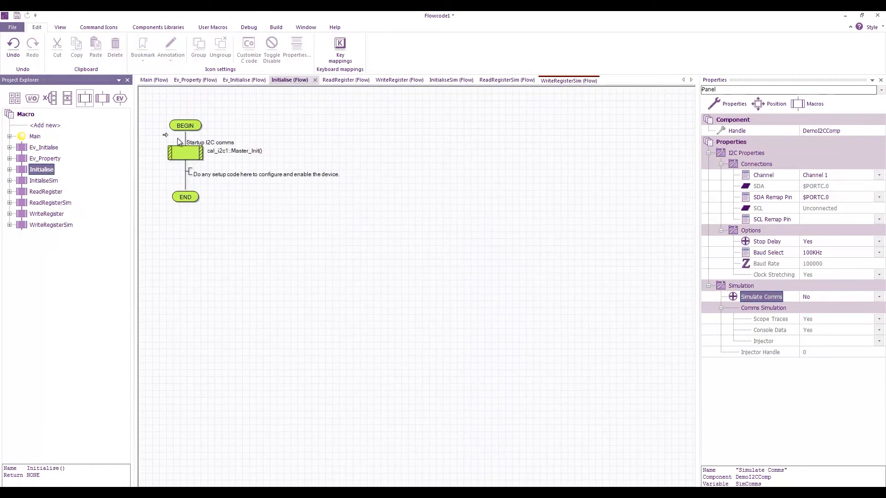
mouse_move(220, 163)
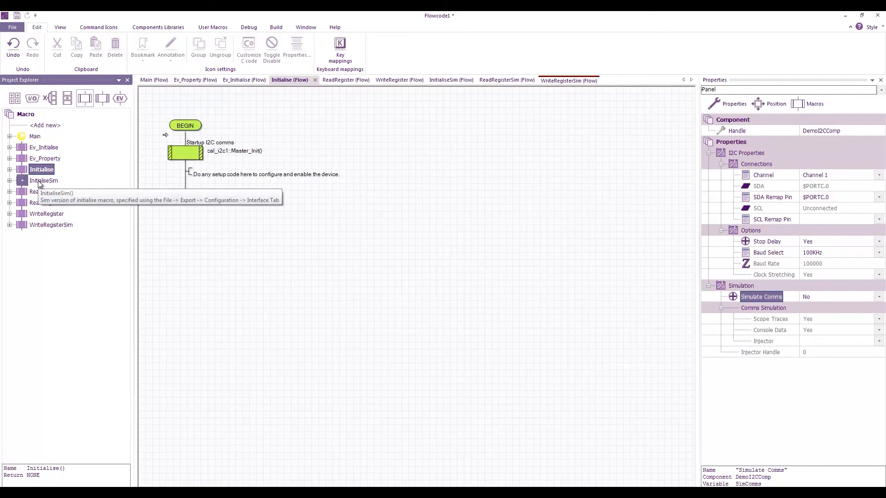
Bring up the InitialiseSim macro that calls embedded Initialise only when SimComms is set.
click(43, 180)
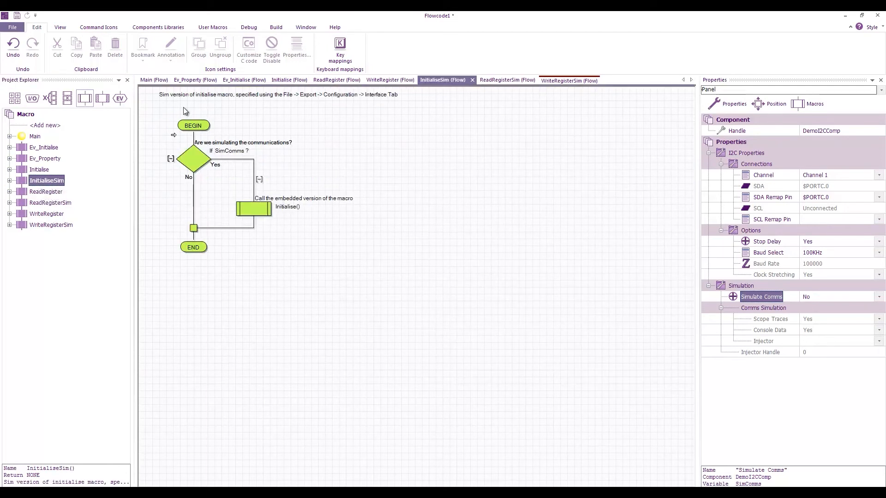
mouse_move(165, 177)
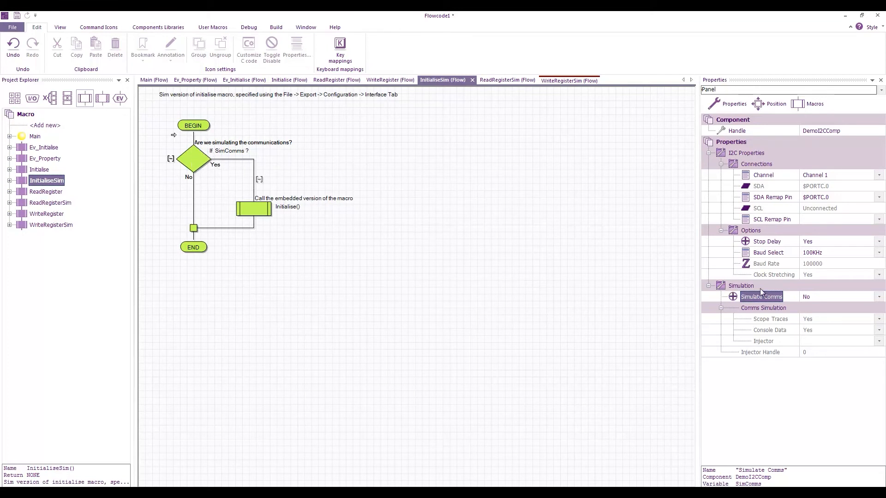
mouse_move(256, 190)
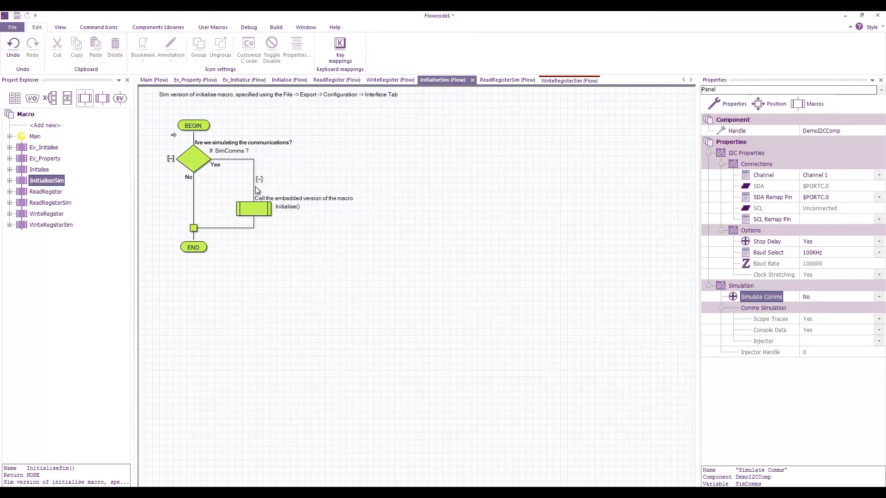
mouse_move(242, 206)
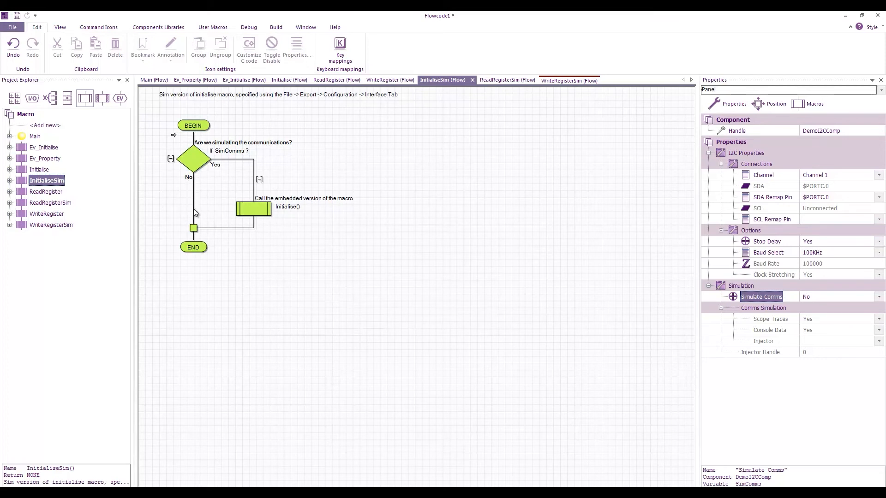
mouse_move(207, 200)
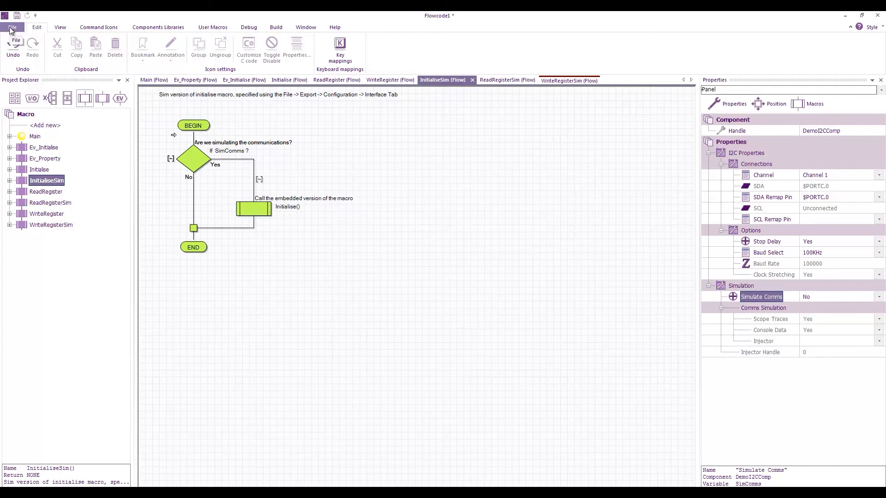
Reach the Interface settings of the component library export configuration.
click(12, 27)
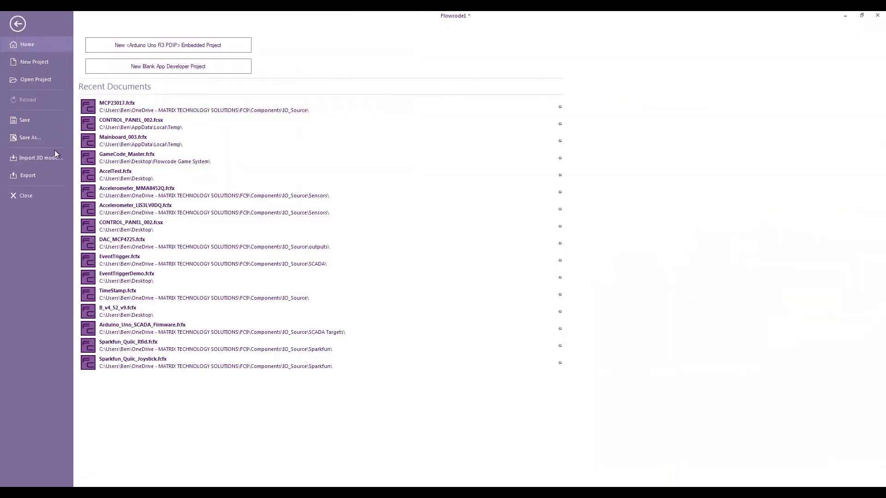
click(28, 175)
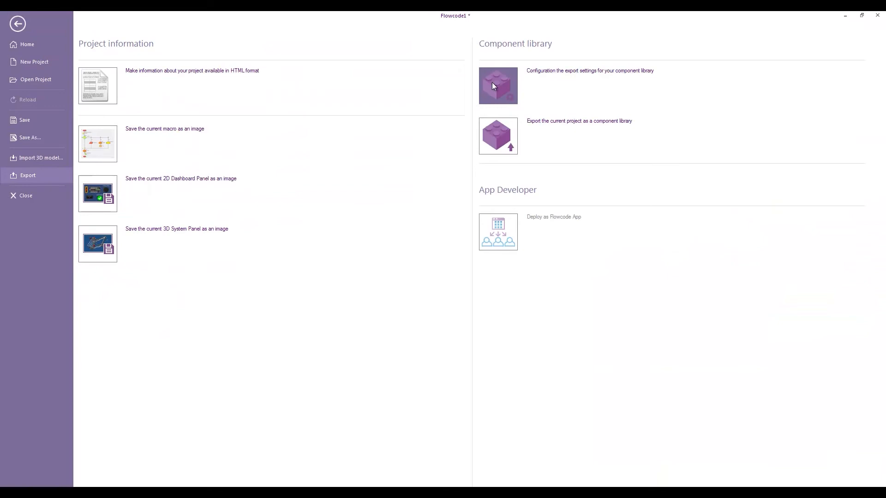
click(497, 85)
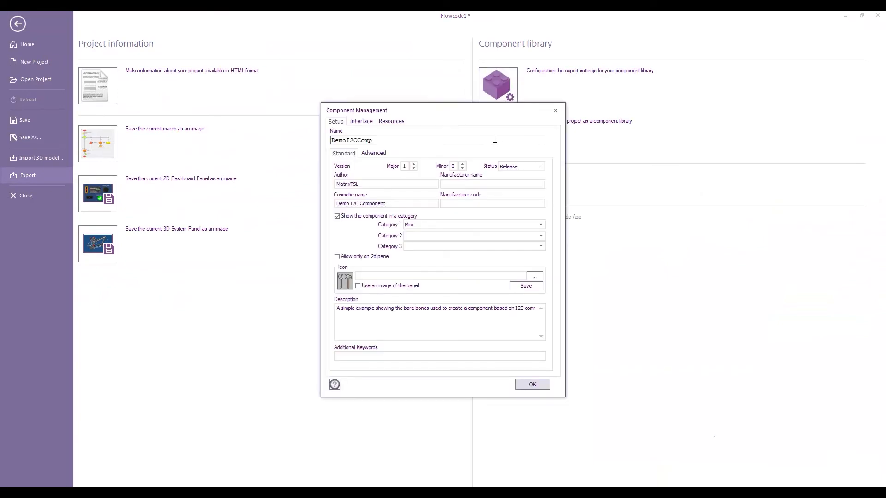
click(361, 121)
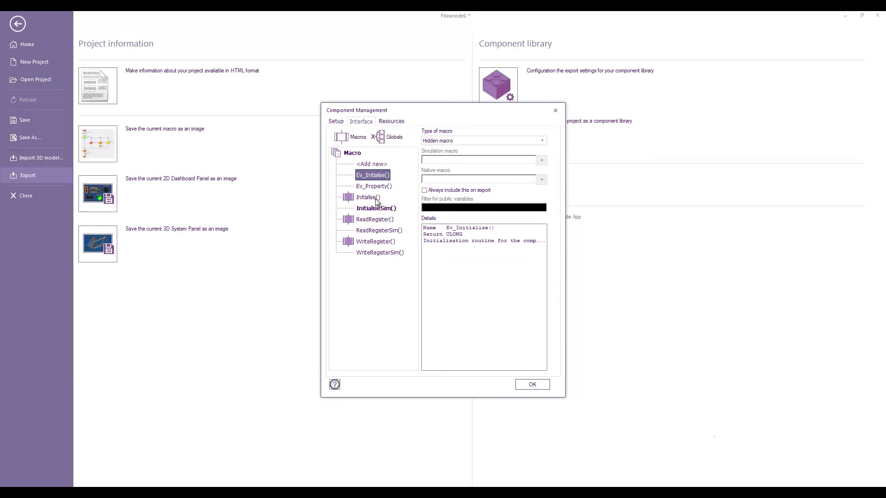
Check the simulation macro paired with Initialise, ReadRegister and WriteRegister, then accept with OK.
click(368, 197)
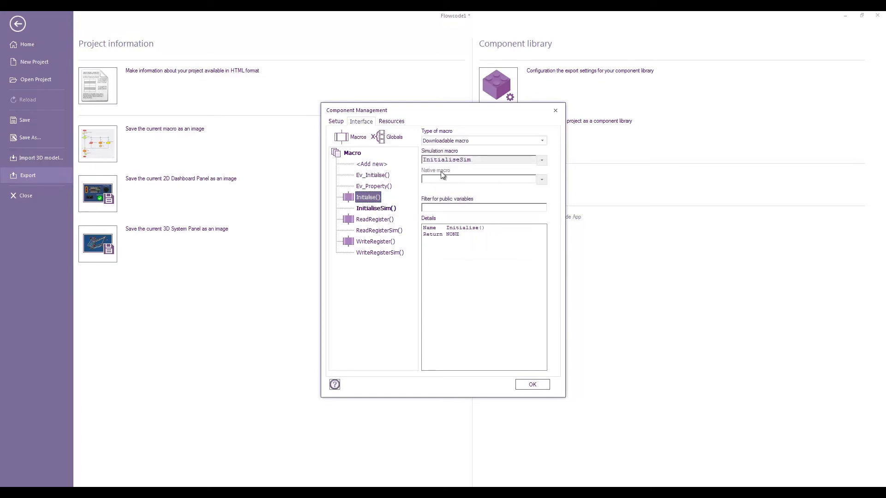
mouse_move(455, 151)
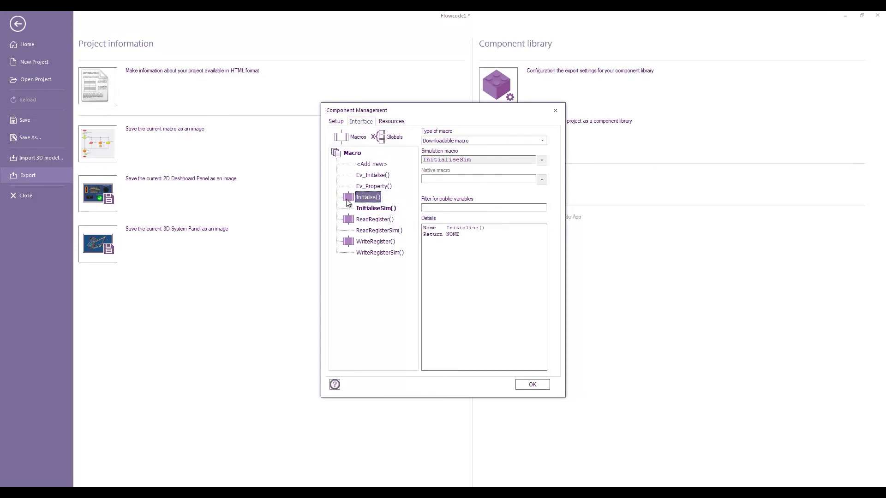
click(375, 220)
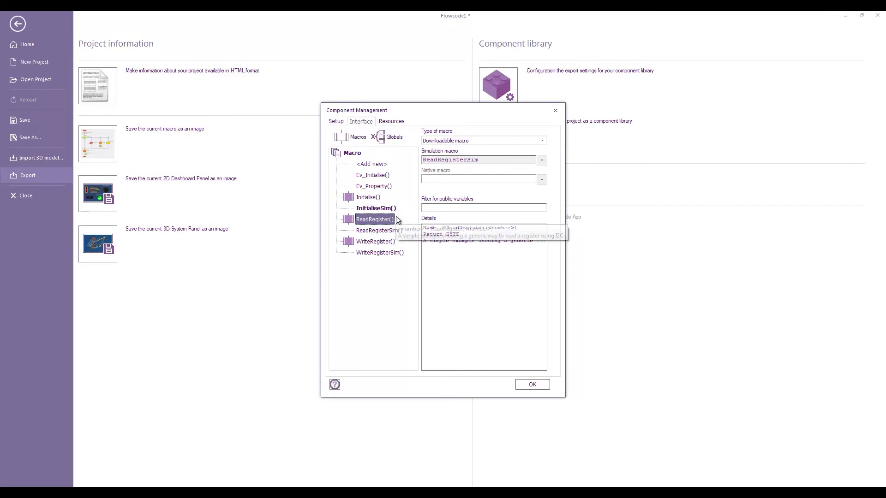
click(376, 241)
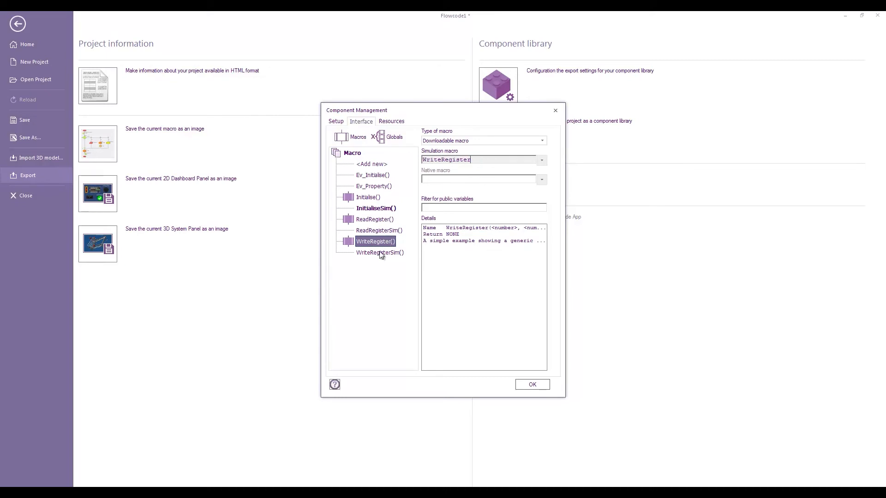
mouse_move(373, 242)
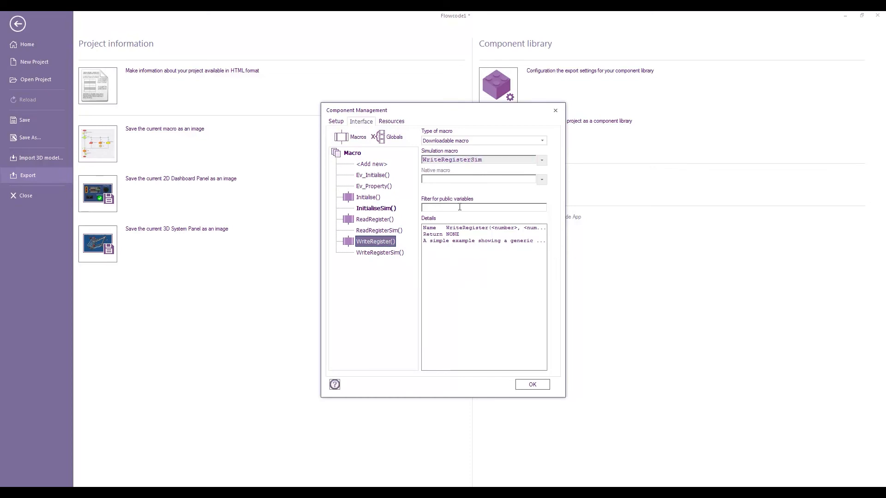
mouse_move(381, 253)
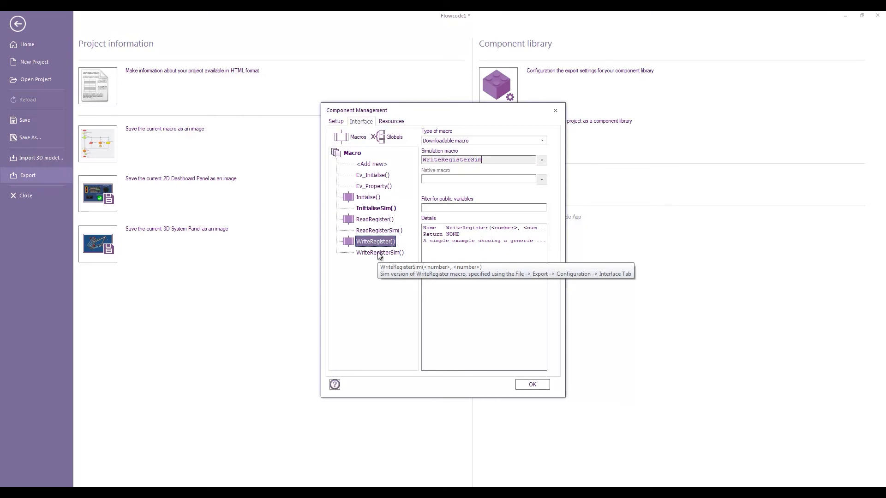
click(532, 384)
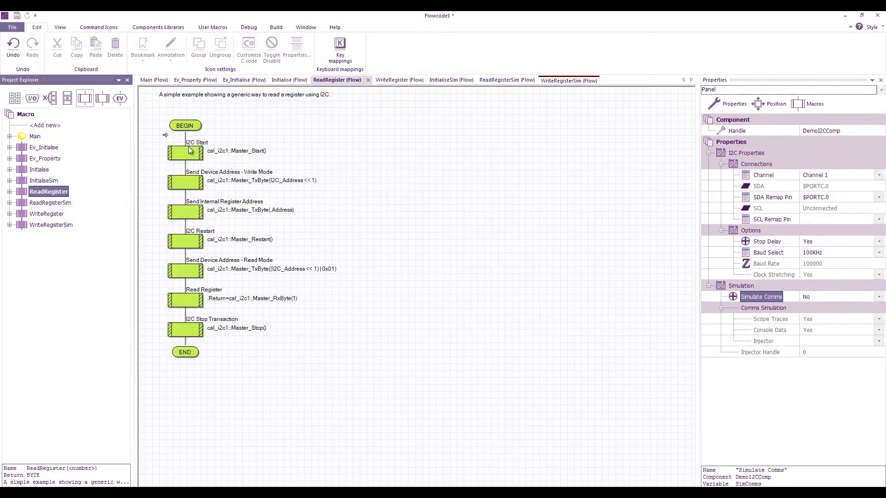
mouse_move(349, 280)
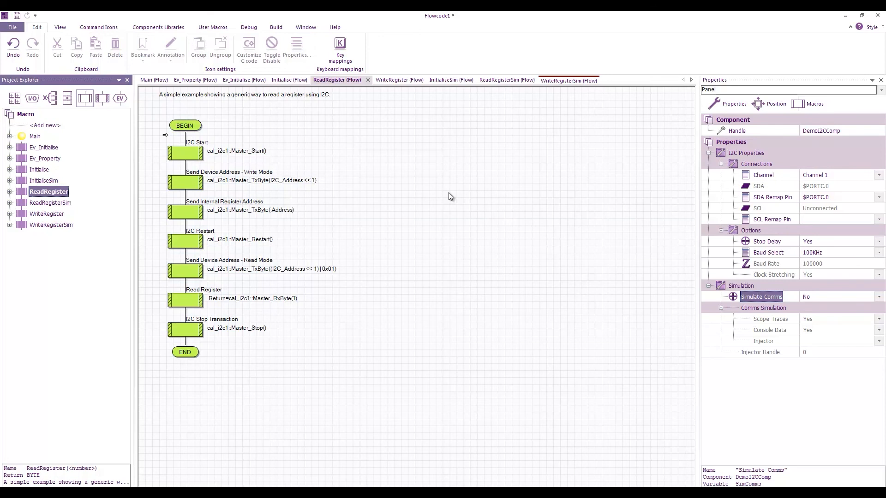
mouse_move(442, 210)
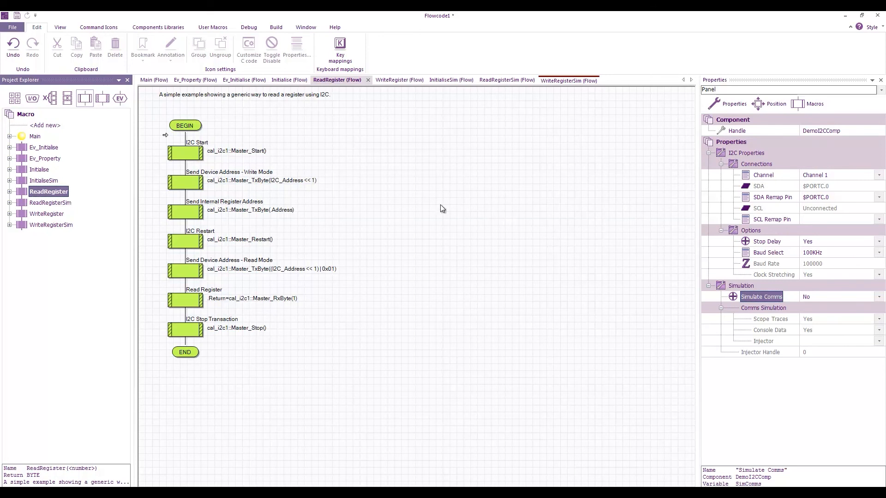
mouse_move(441, 210)
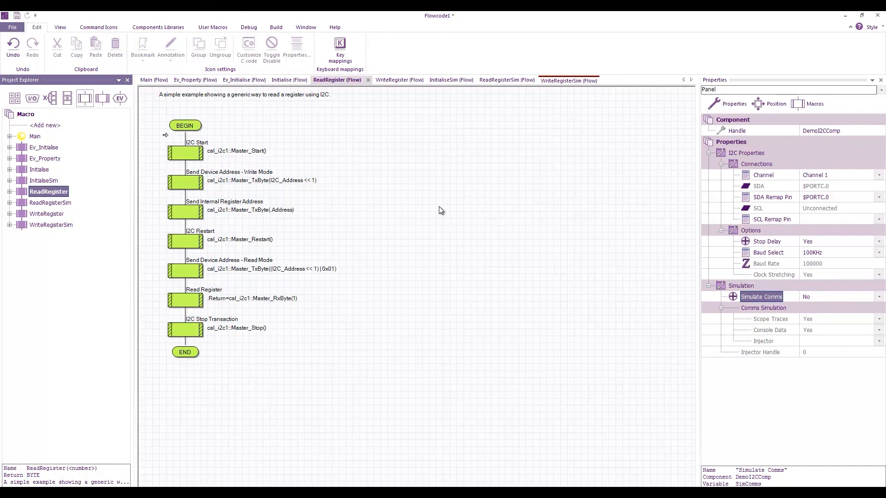
mouse_move(313, 289)
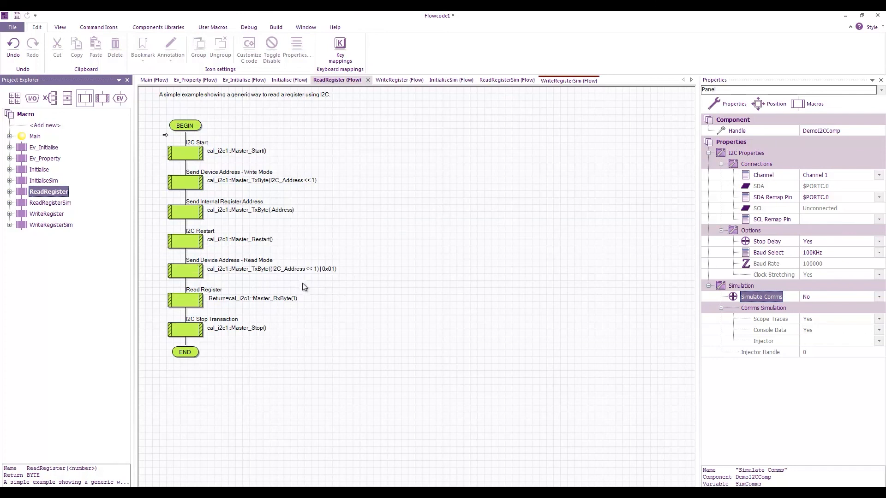
mouse_move(78, 227)
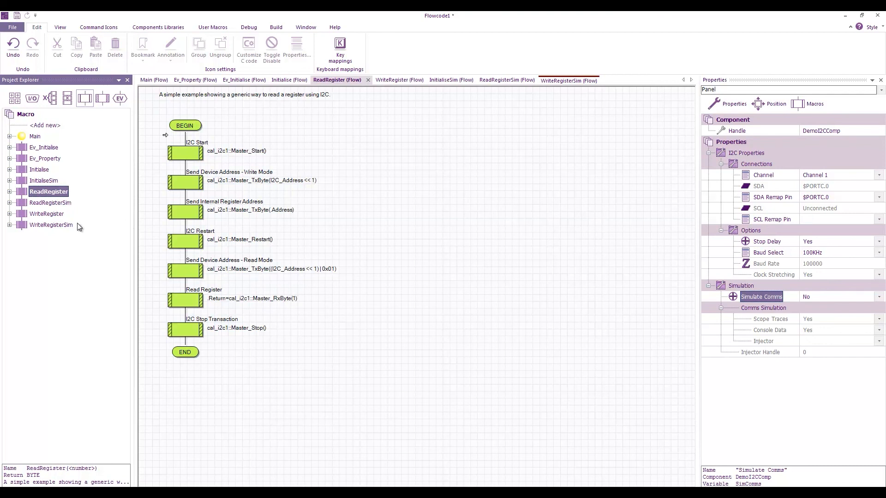
Bring up ReadRegisterSim, which returns embedded ReadRegister(Address) only when SimComms is set.
click(50, 203)
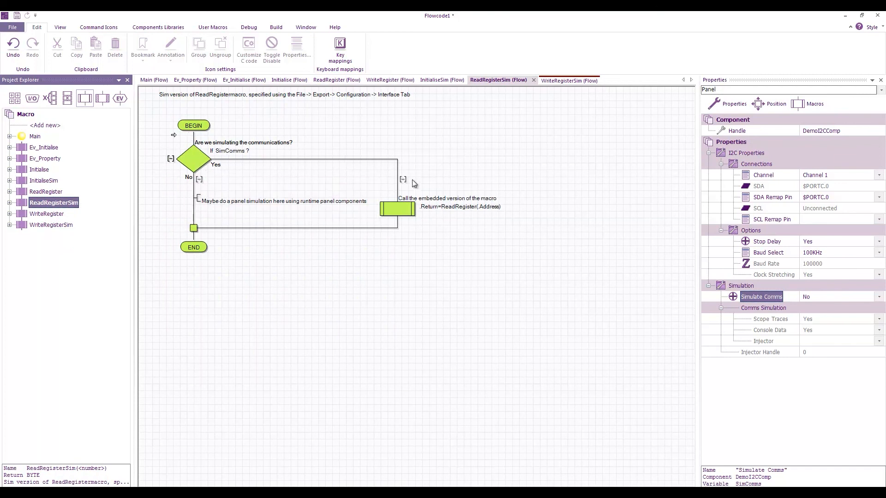
mouse_move(389, 178)
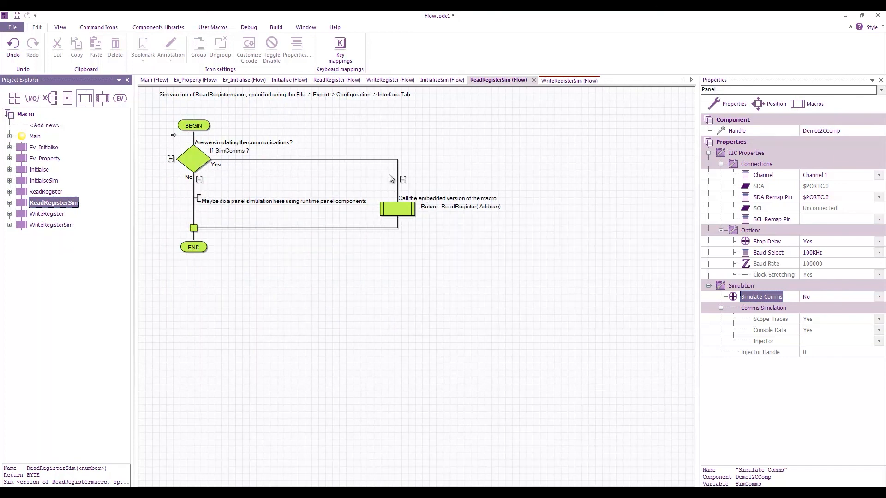
mouse_move(194, 210)
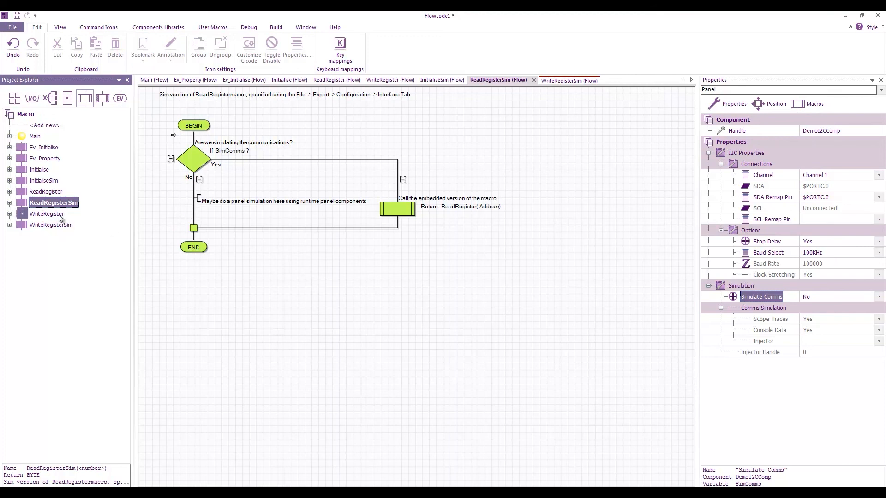
Bring up the WriteRegister macro that sends address, register and Data over I2C.
click(50, 214)
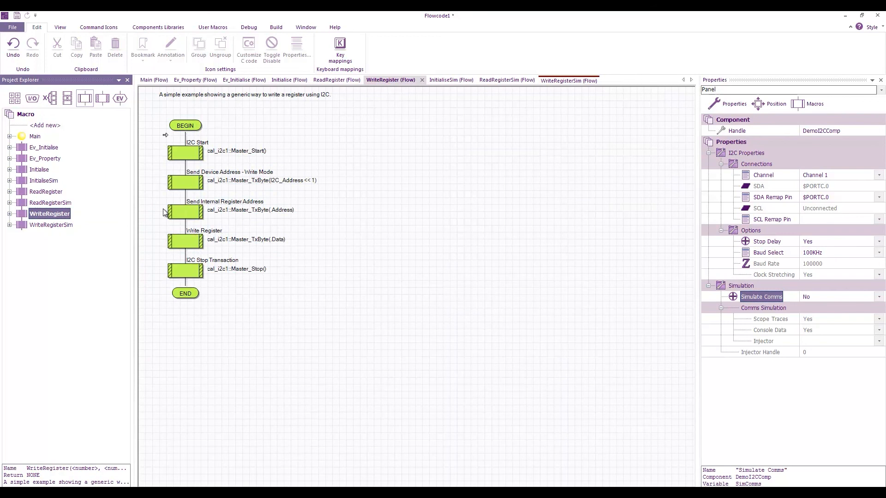
mouse_move(316, 299)
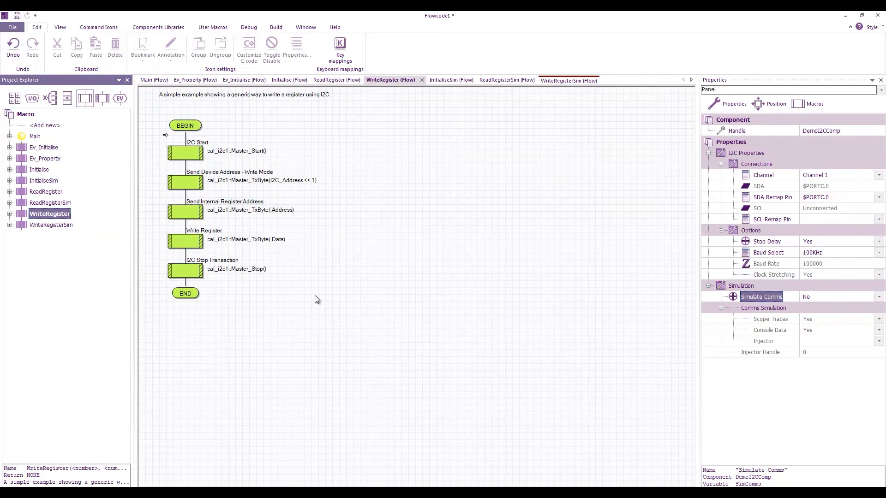
mouse_move(103, 237)
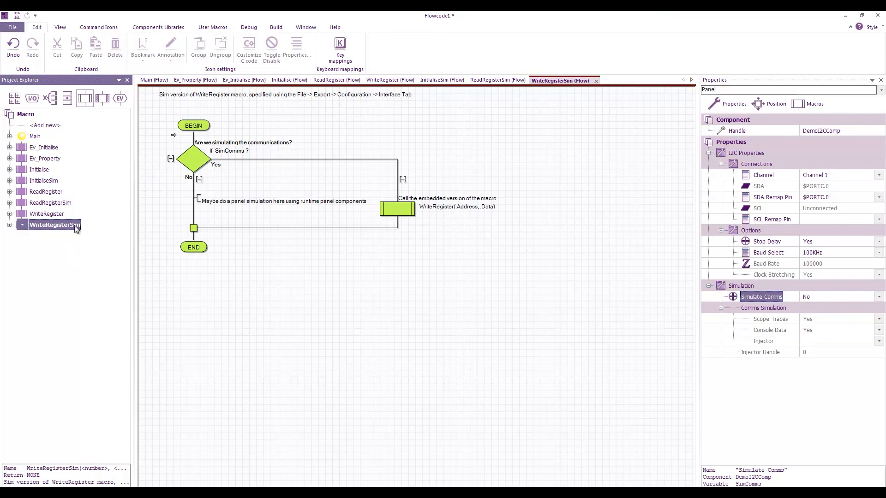
click(55, 224)
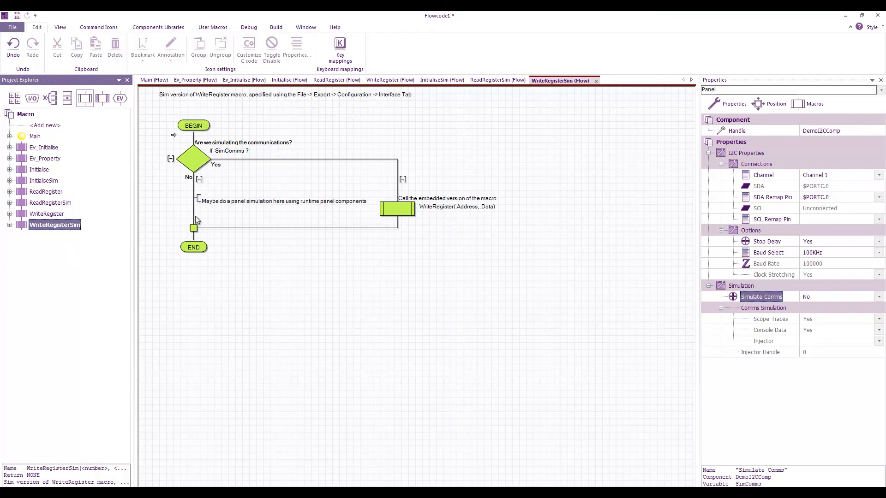
mouse_move(317, 321)
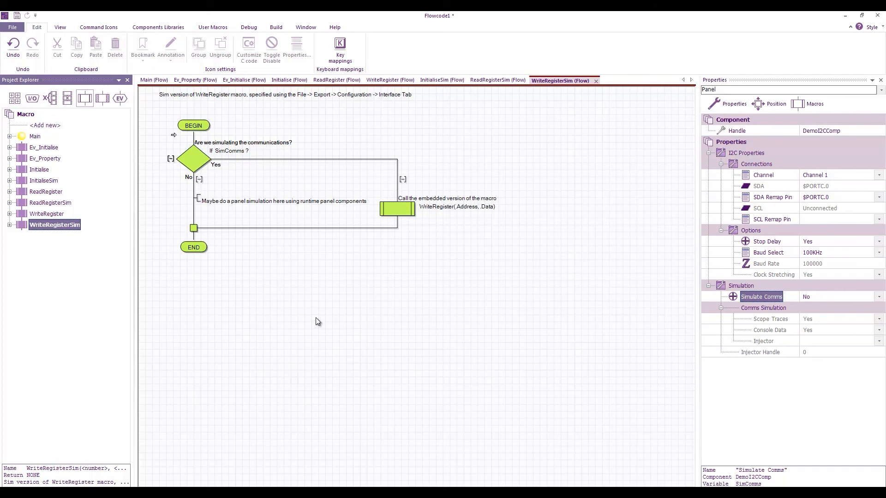